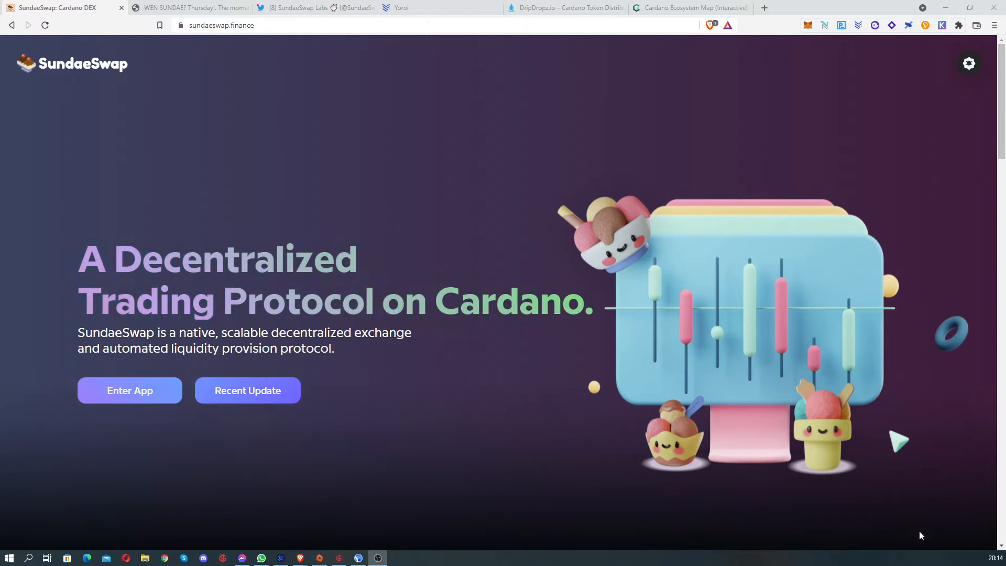
pyautogui.moveTo(500, 138)
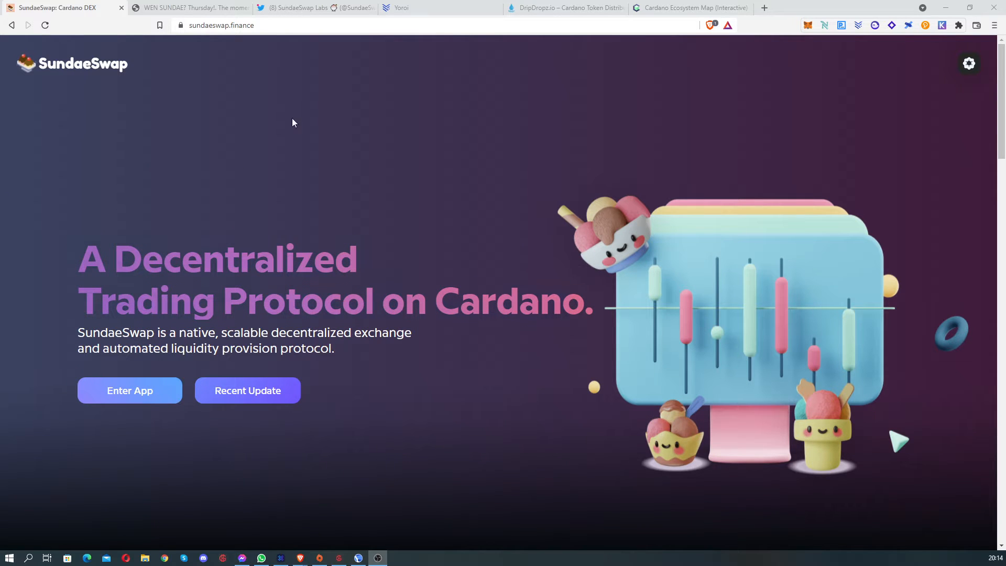
pyautogui.moveTo(229, 104)
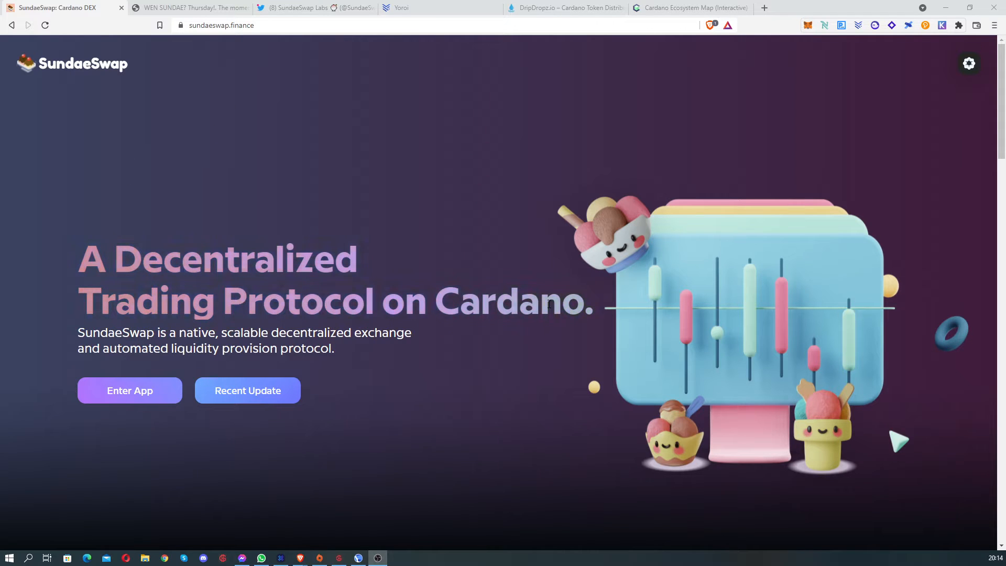
# Step: Show the SundaeSwap Labs Twitter profile header and its pinned Mainnet Launch & ISO tweet
pyautogui.click(315, 8)
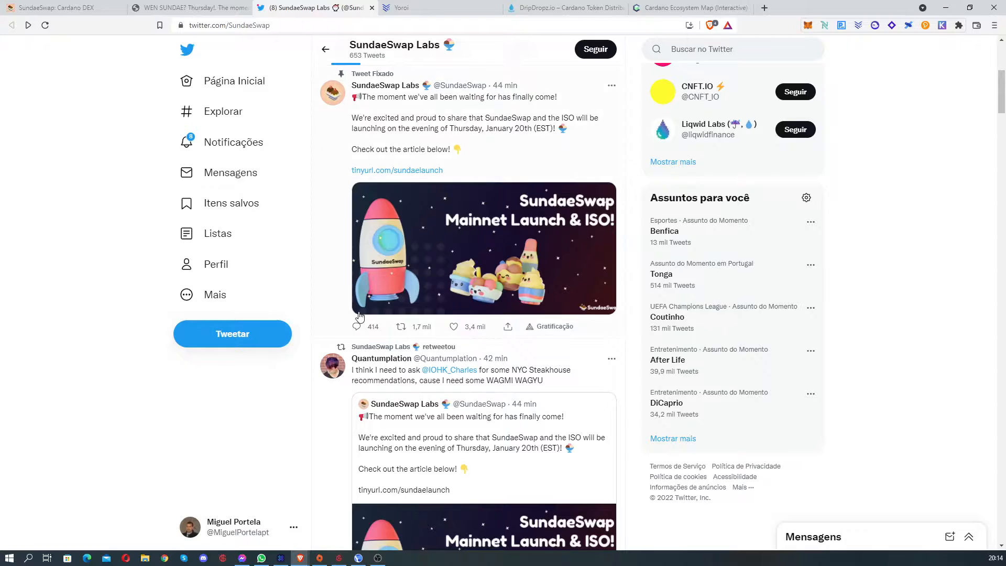
pyautogui.scroll(3)
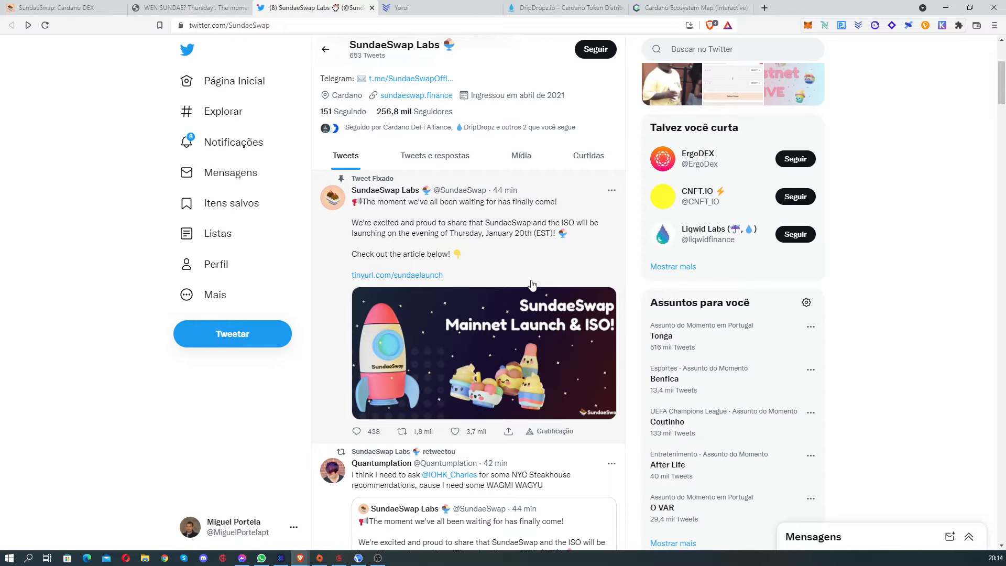
pyautogui.moveTo(586, 277)
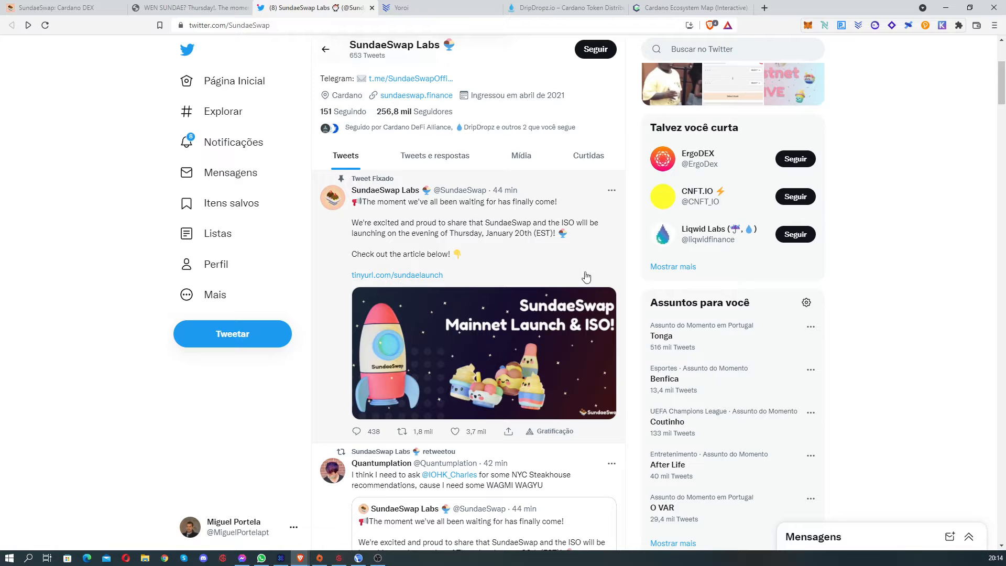
pyautogui.moveTo(626, 287)
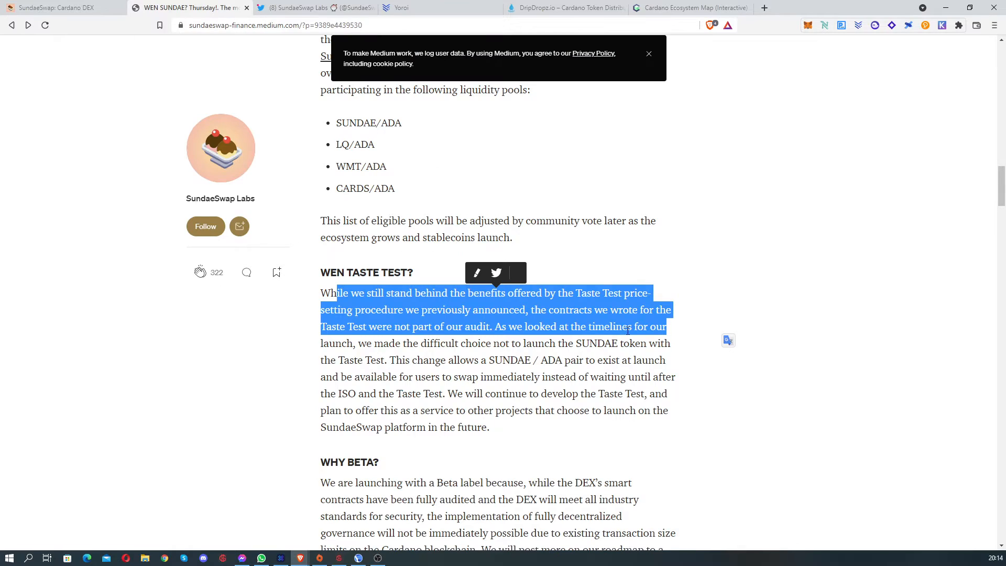
# Step: Highlight the key launch dates in 'WEN SUNDAE? Thursday!', then reach The Details / FAQ
pyautogui.scroll(3)
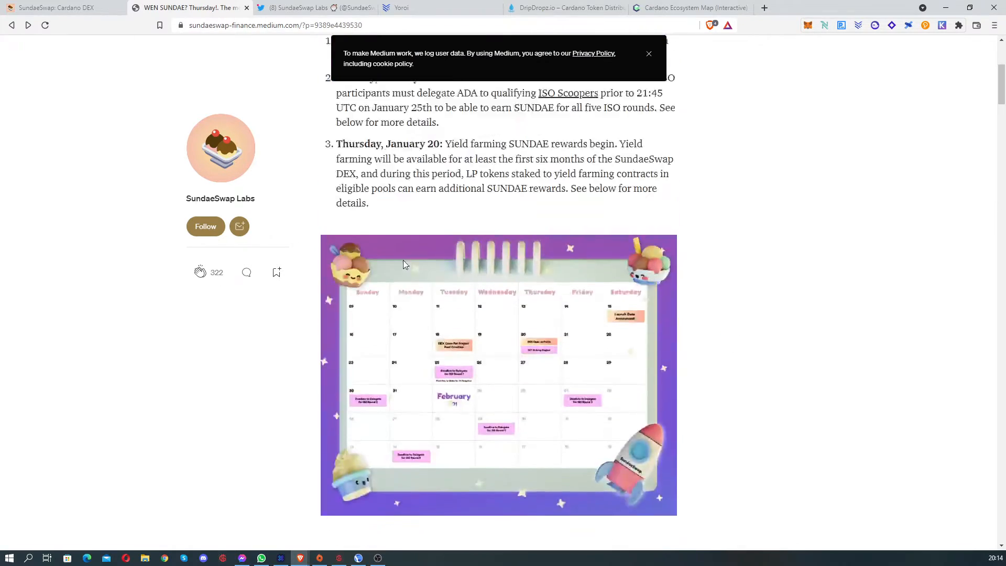
pyautogui.scroll(3)
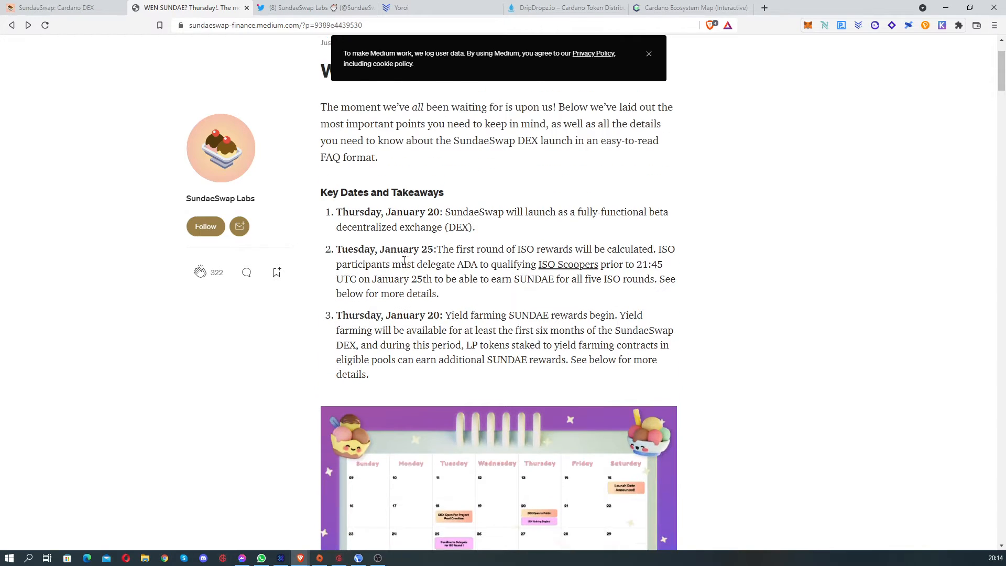
pyautogui.scroll(3)
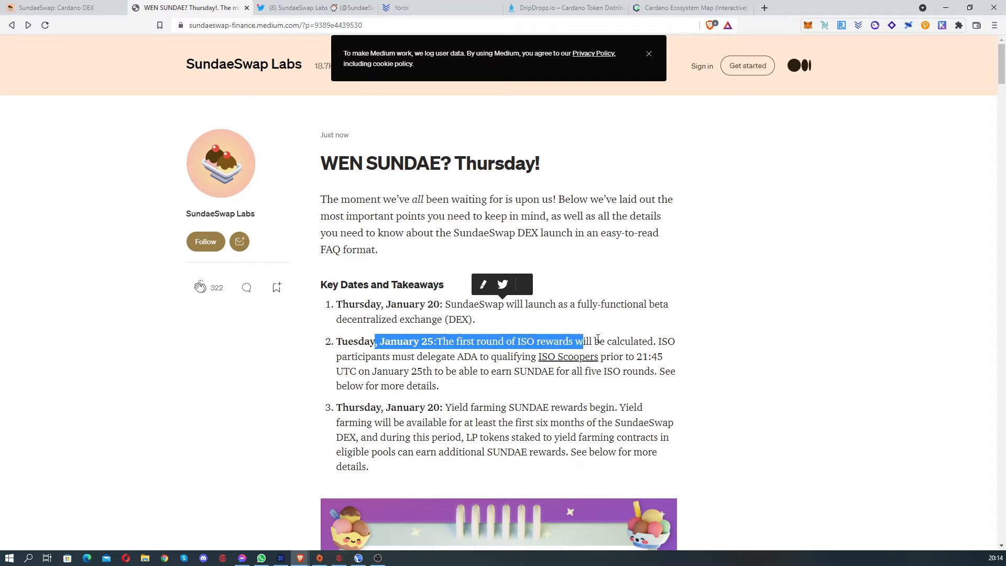
pyautogui.click(430, 403)
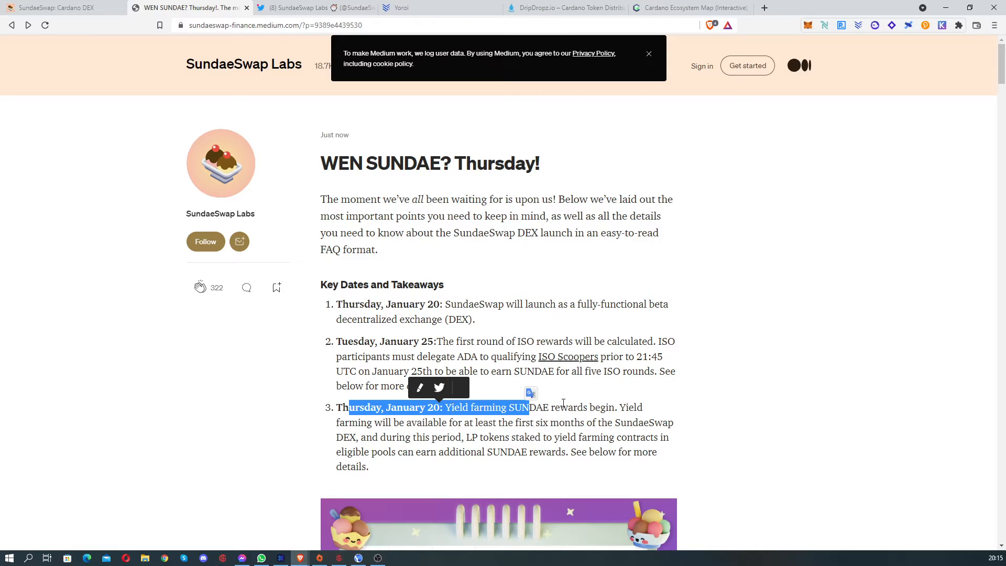
pyautogui.scroll(-3)
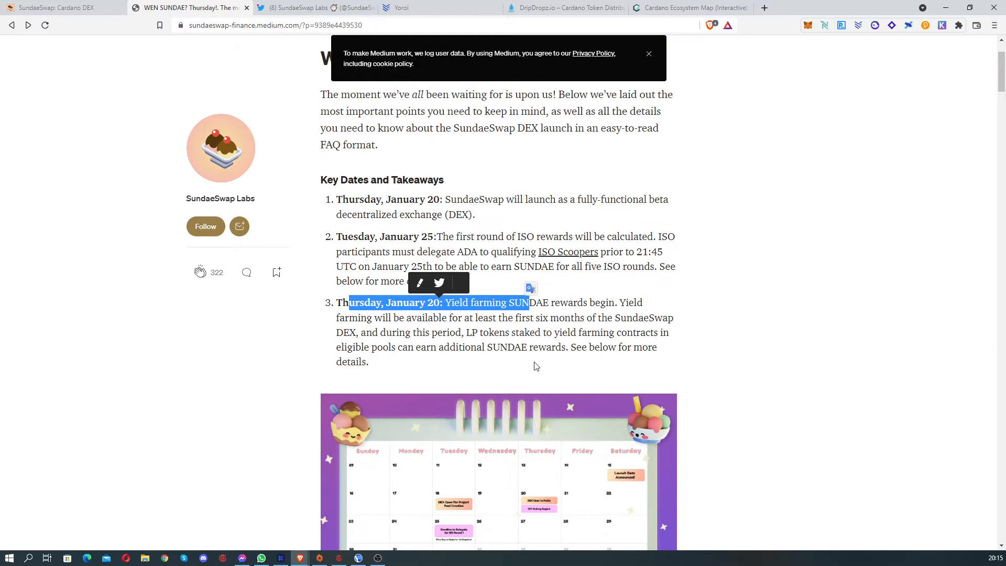
pyautogui.scroll(-3)
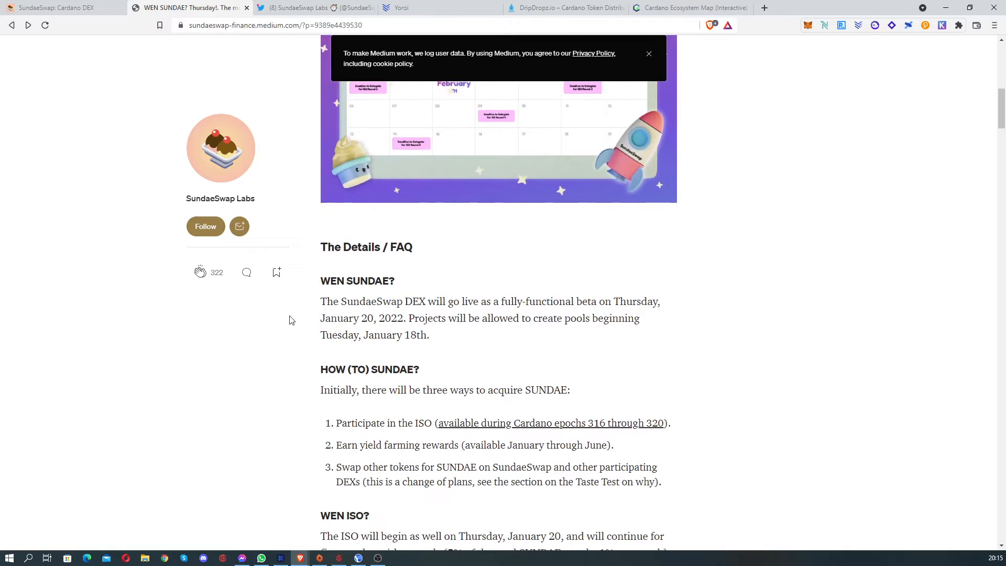
# Step: Read the FAQ down to WEN ISO? and the Round 1–5 delegation deadlines (January 25th–February 14th)
pyautogui.scroll(-3)
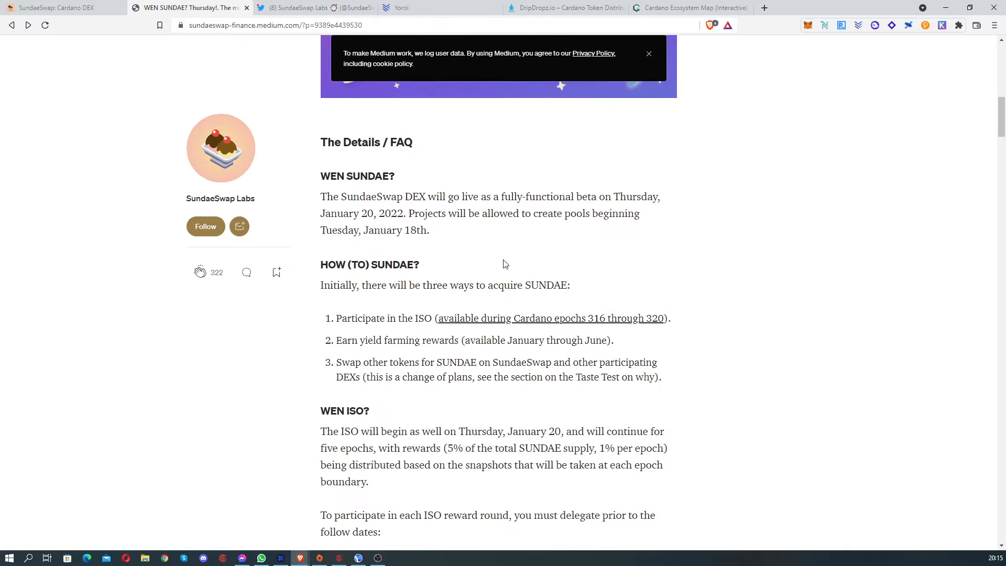
pyautogui.moveTo(403, 289)
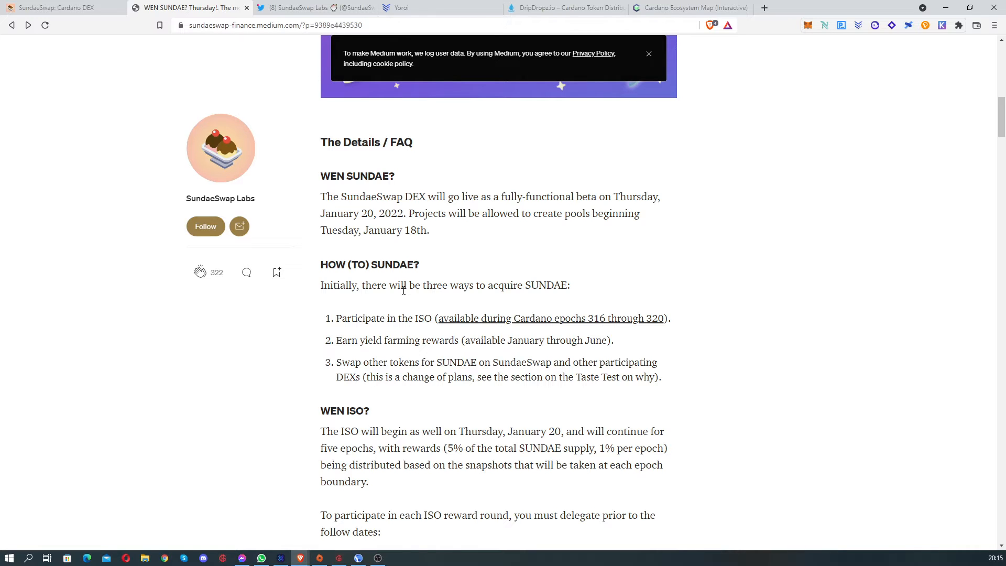
pyautogui.scroll(-3)
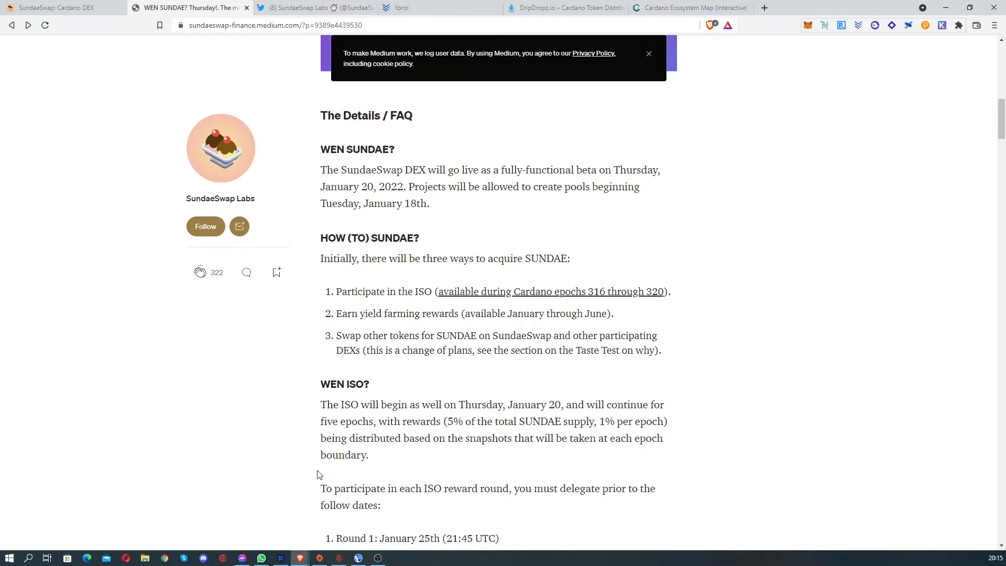
pyautogui.scroll(-3)
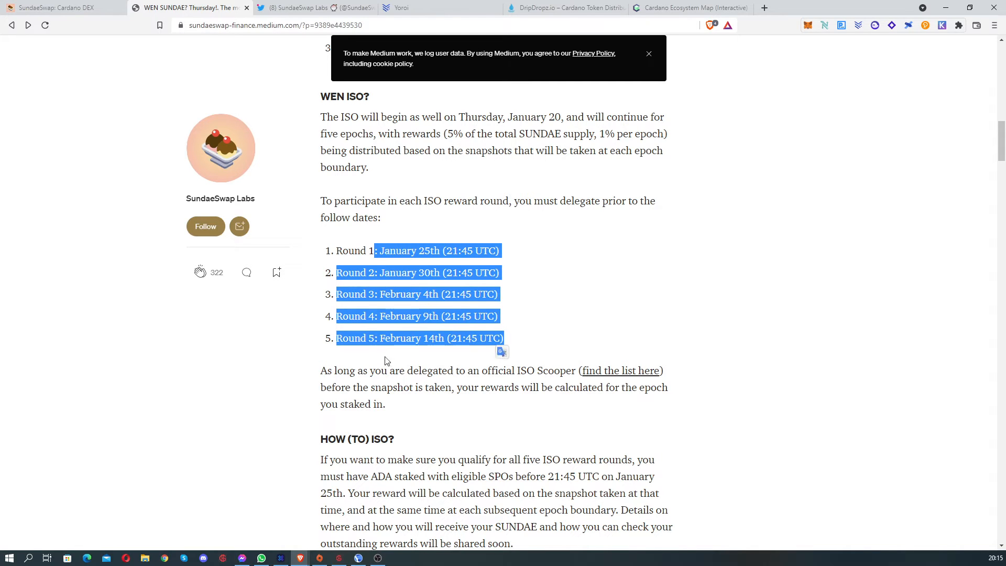
pyautogui.moveTo(461, 387)
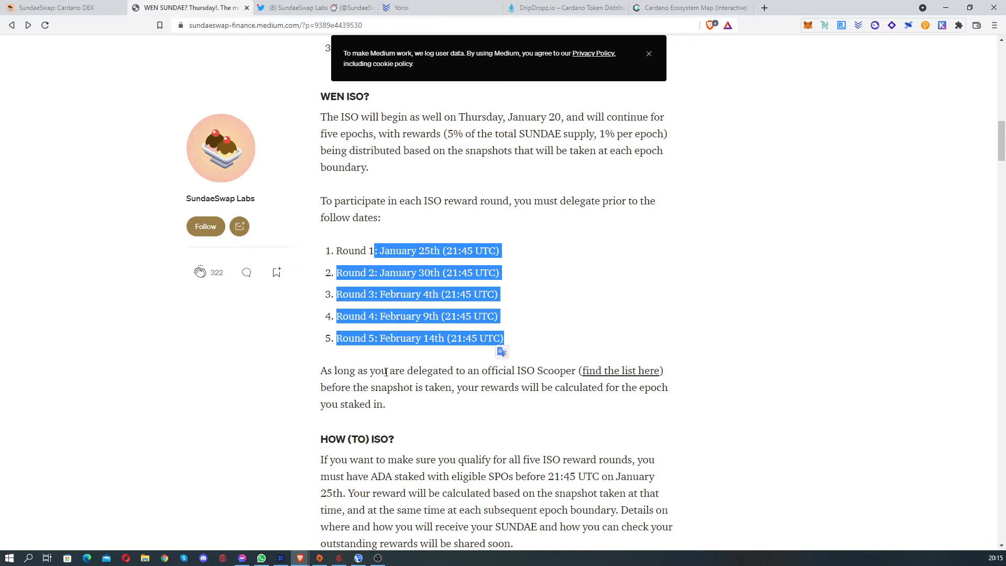
pyautogui.moveTo(457, 313)
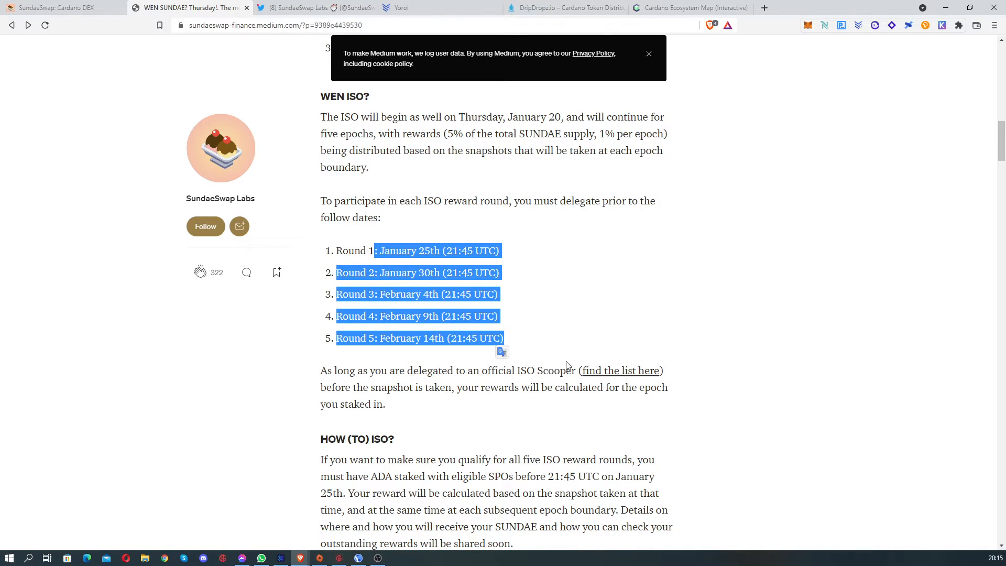
pyautogui.moveTo(524, 383)
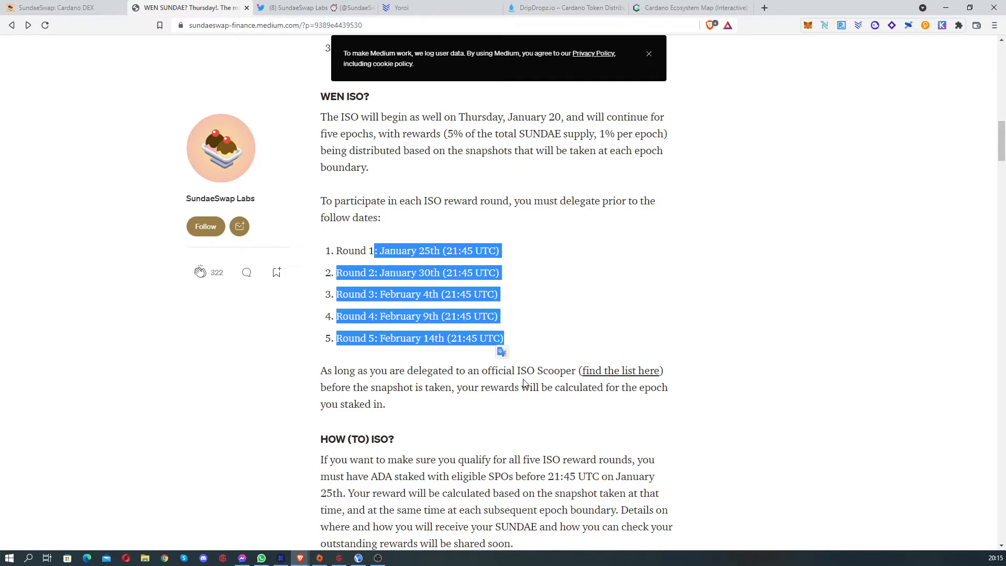
pyautogui.moveTo(485, 384)
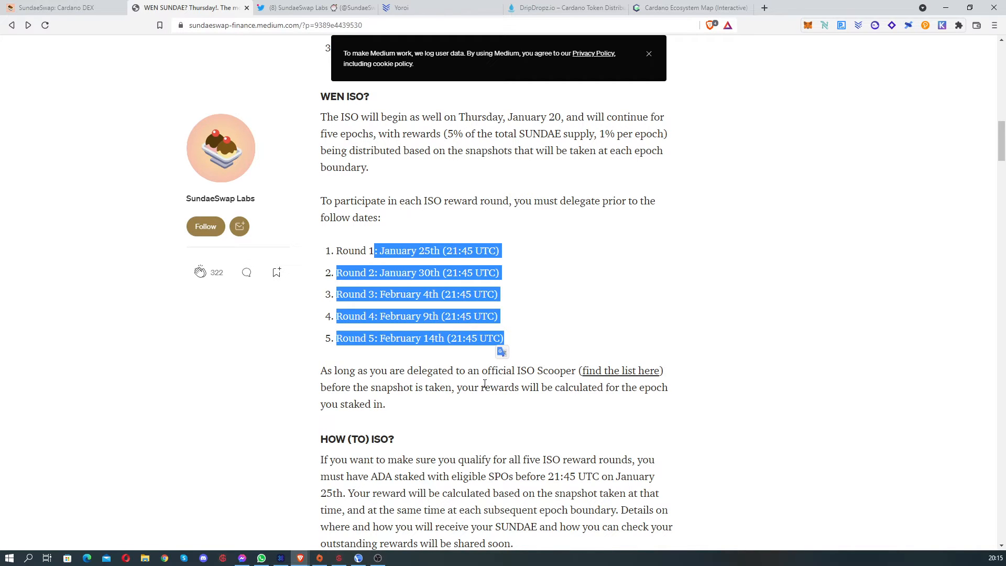
# Step: Read the ISO reward rounds and highlight the 500,000 SUNDAE daily allocation figure
pyautogui.scroll(-3)
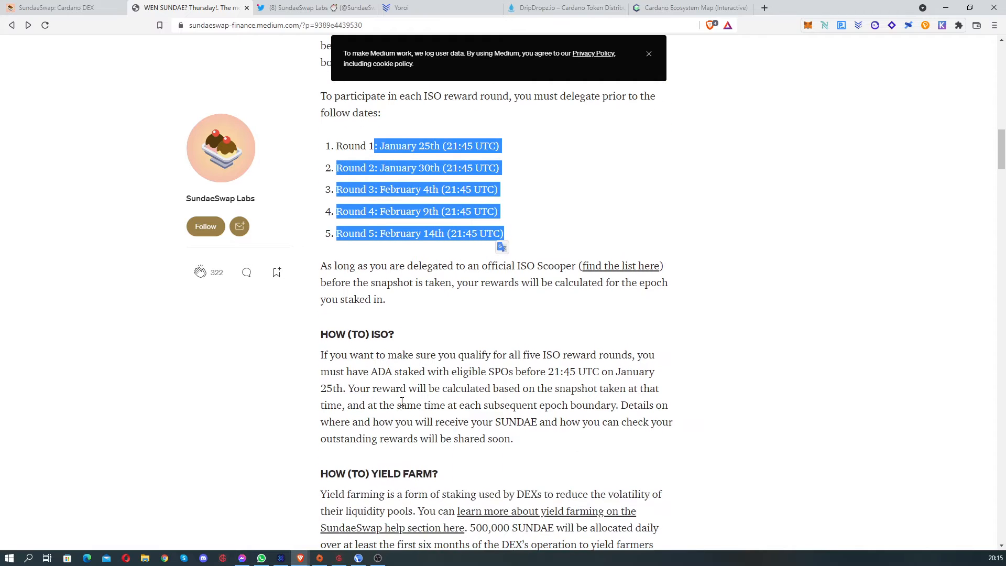
pyautogui.scroll(-3)
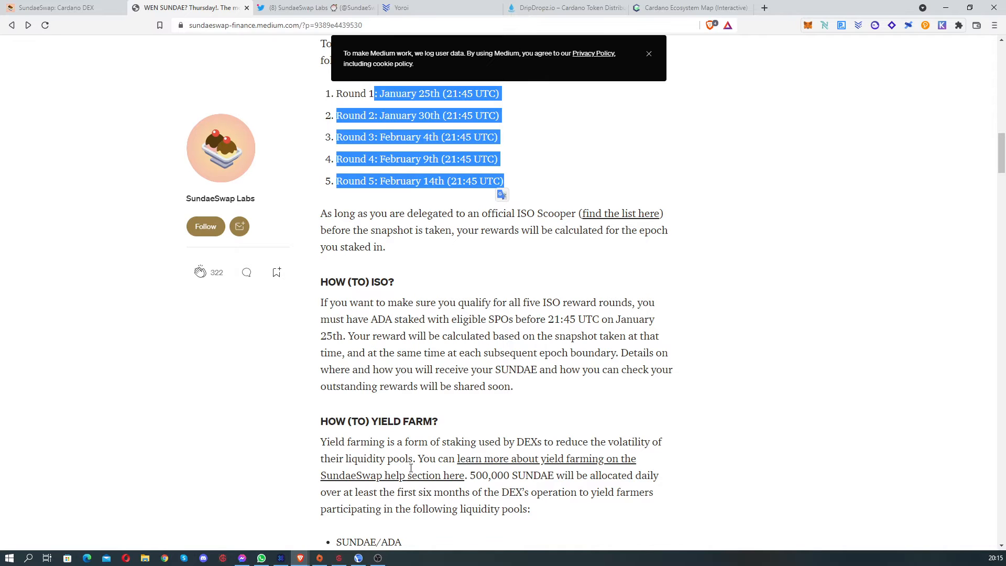
pyautogui.scroll(-3)
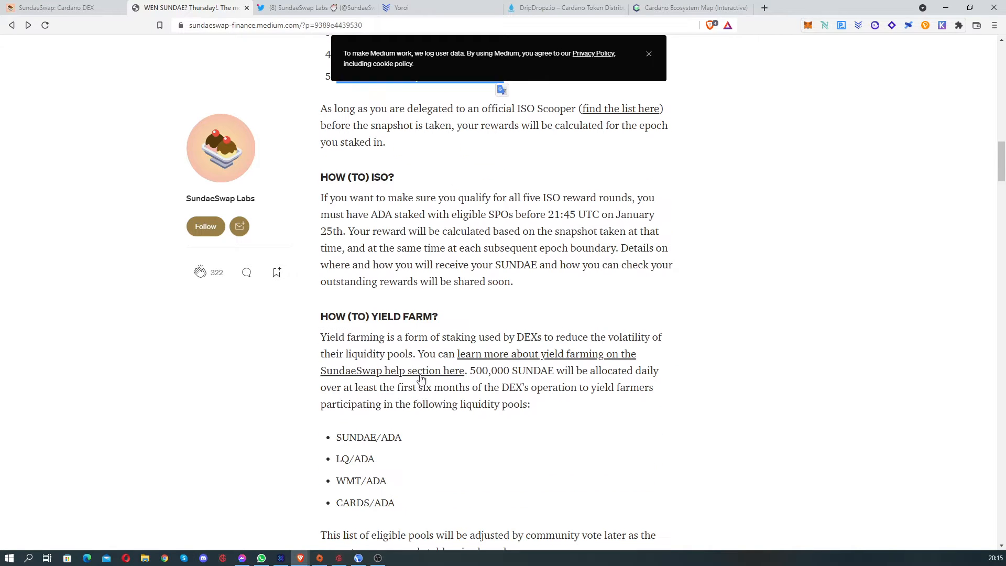
pyautogui.scroll(-3)
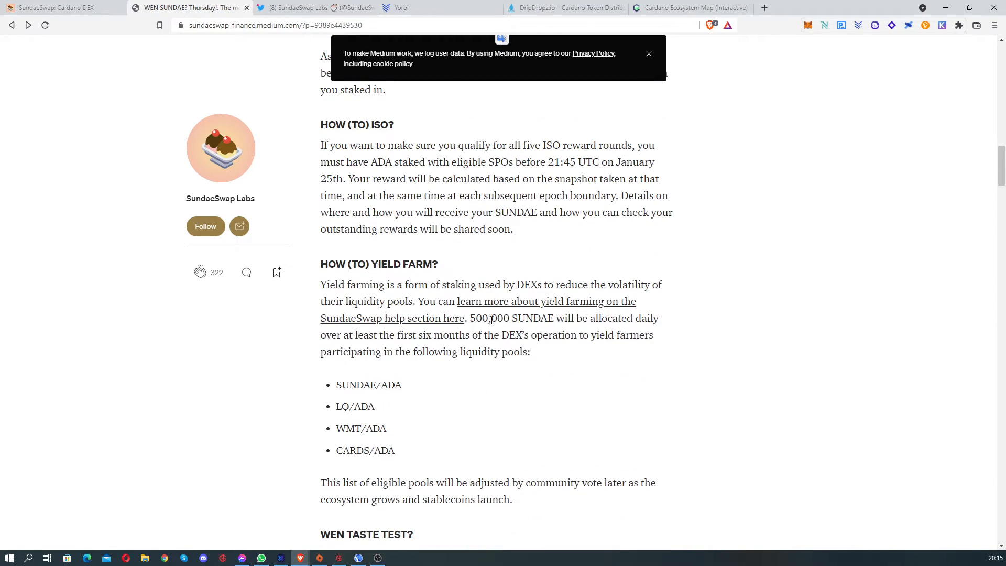
pyautogui.doubleClick(490, 318)
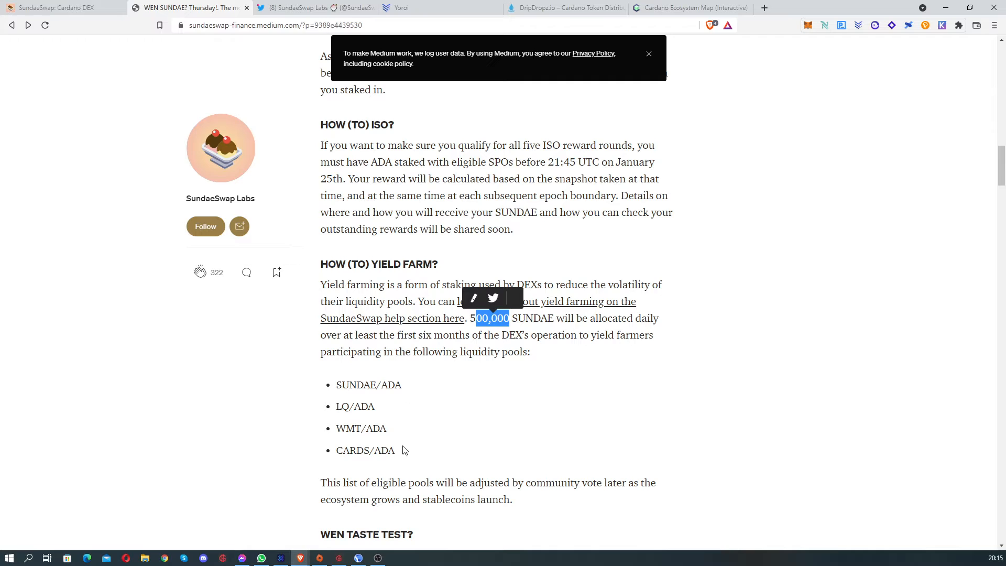
pyautogui.moveTo(386, 426)
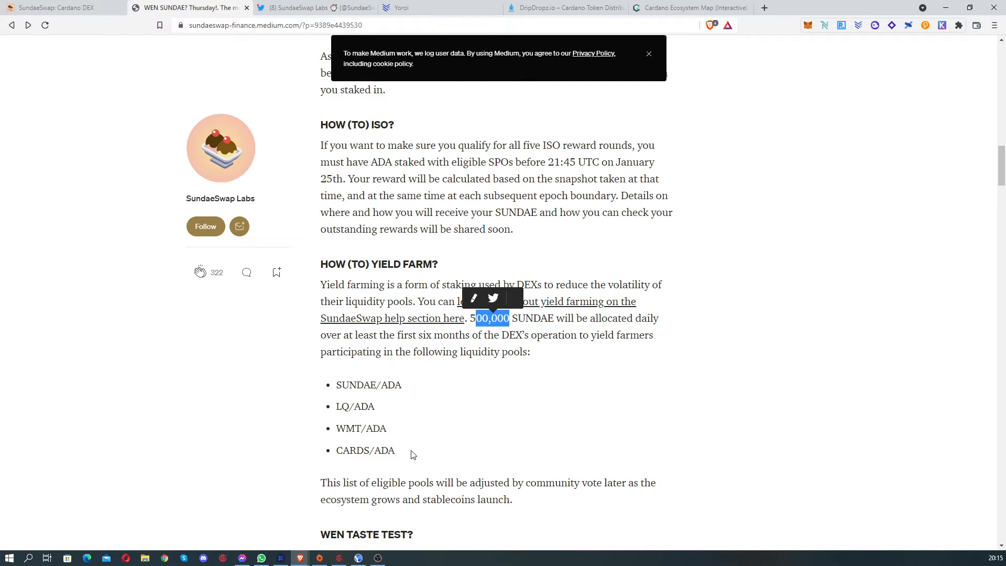
pyautogui.scroll(-3)
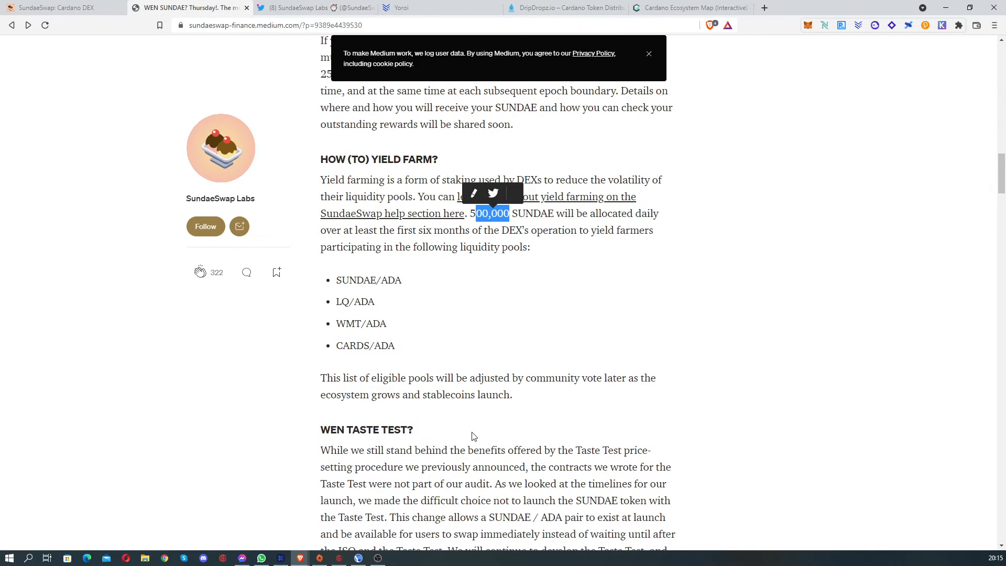
# Step: Reread earlier passages, then read the yield farming pools and Taste Test change, up to 'Why Beta?'
pyautogui.scroll(3)
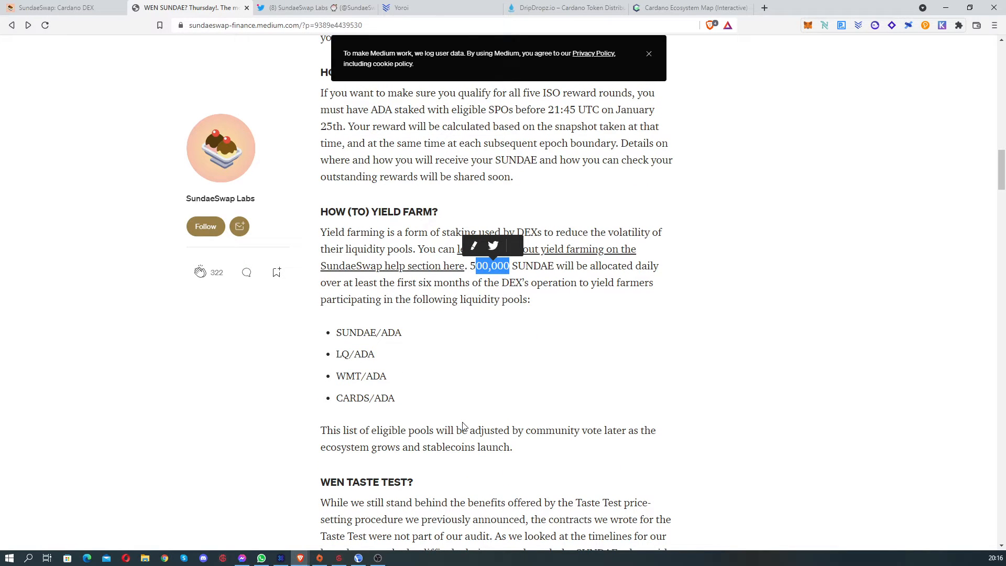
pyautogui.scroll(3)
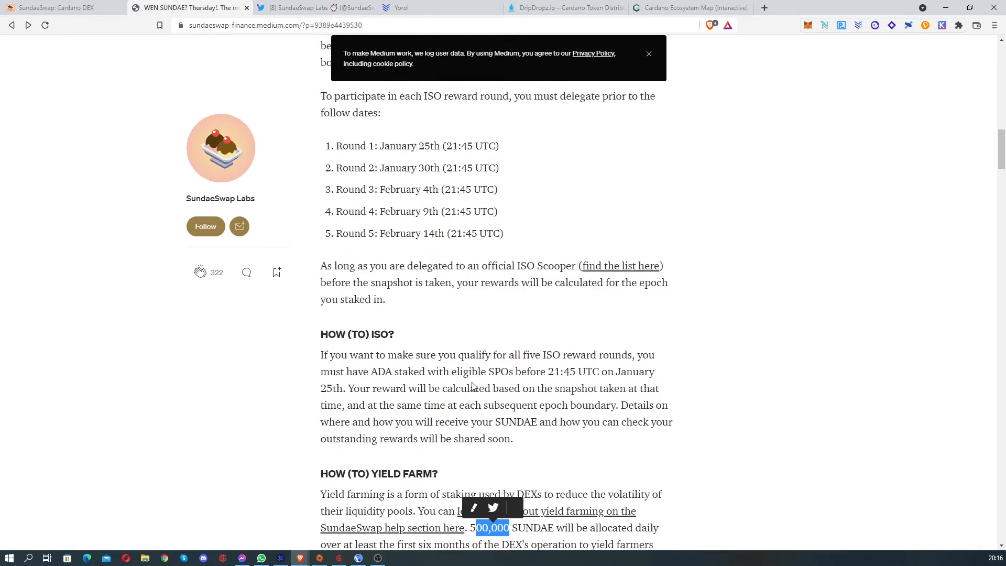
pyautogui.scroll(3)
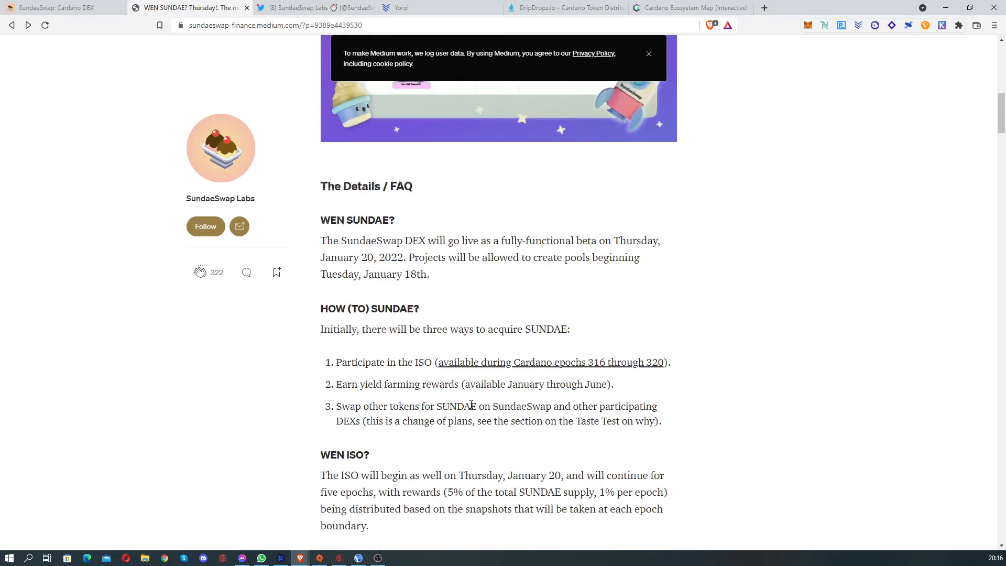
pyautogui.scroll(3)
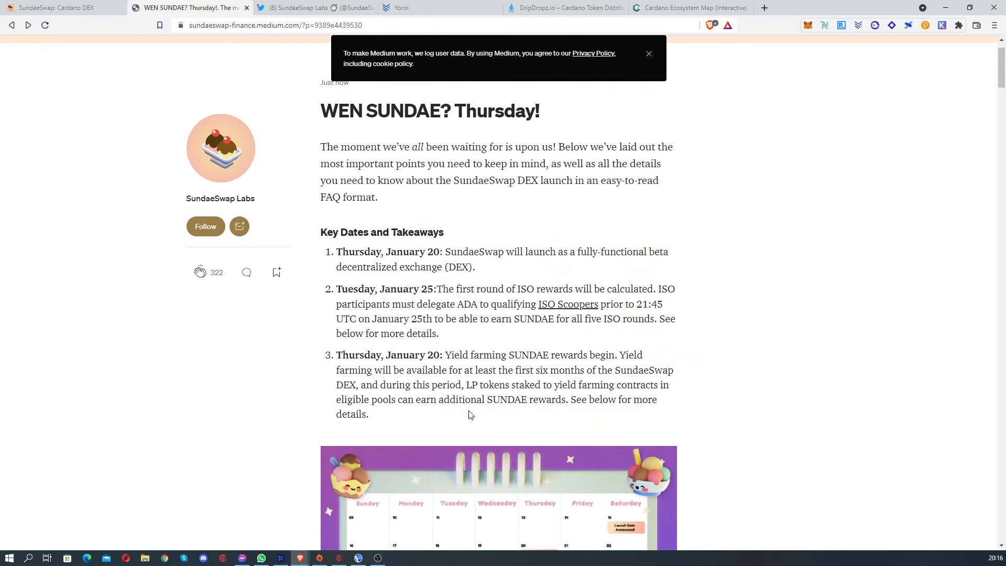
pyautogui.scroll(-3)
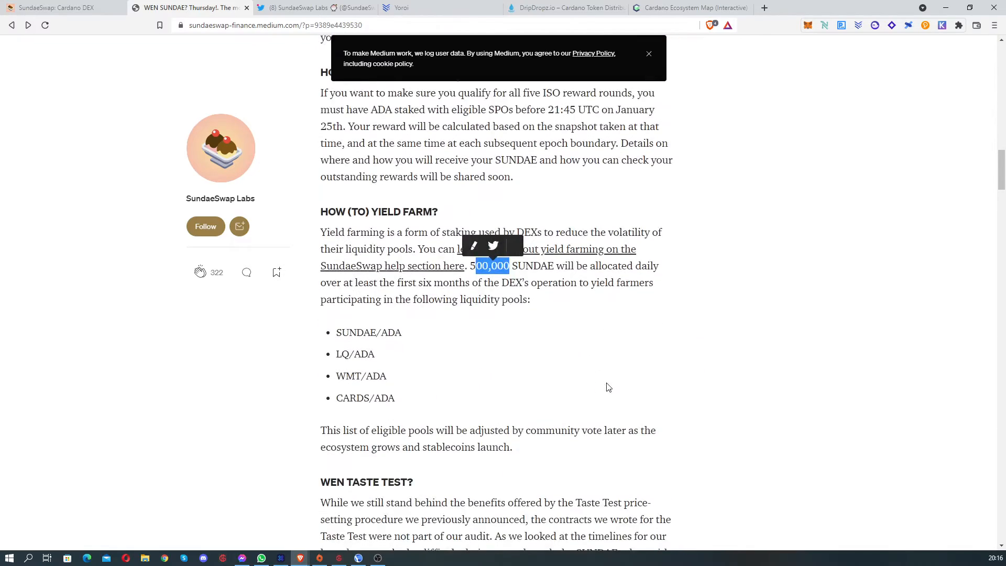
pyautogui.scroll(-3)
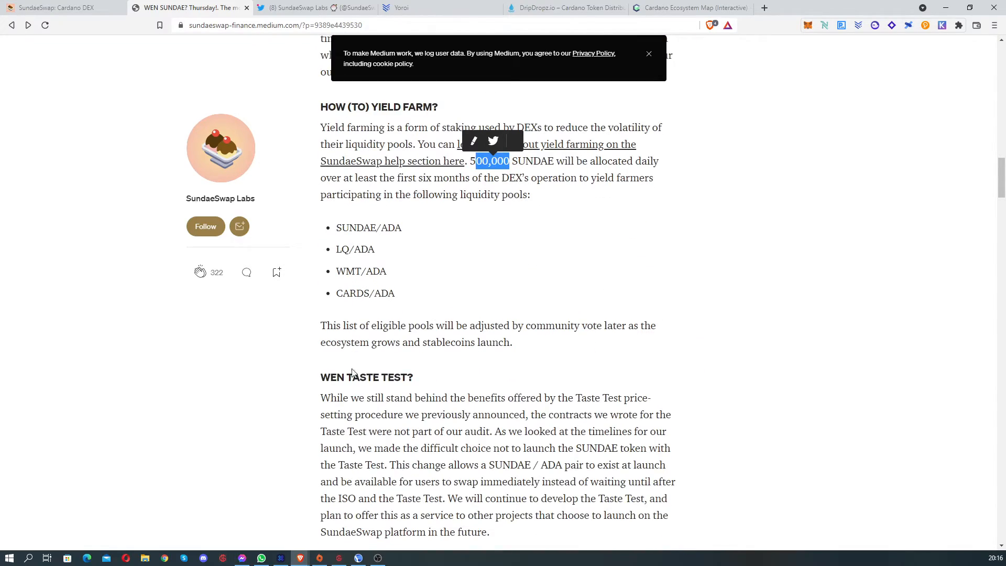
pyautogui.moveTo(583, 394)
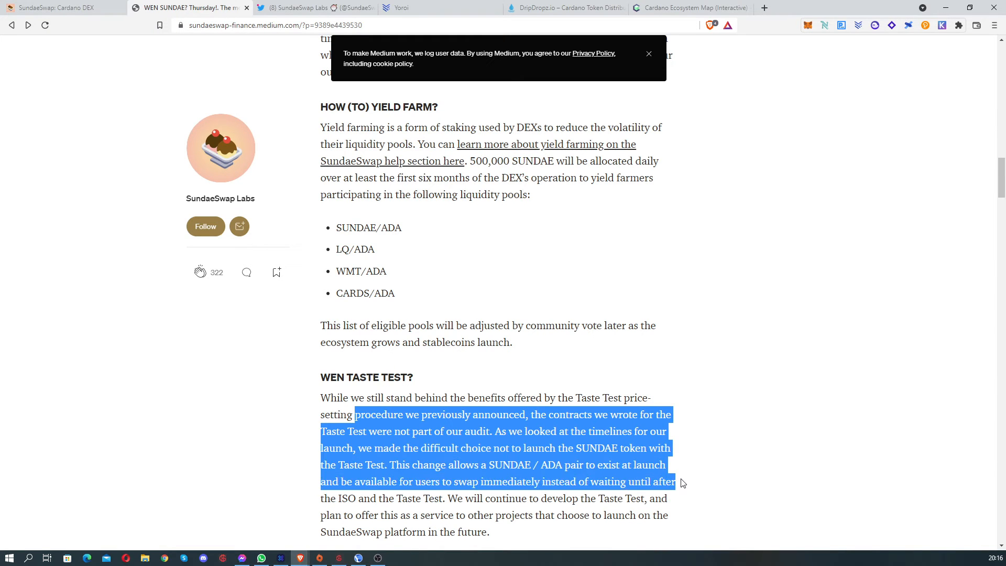
pyautogui.scroll(-3)
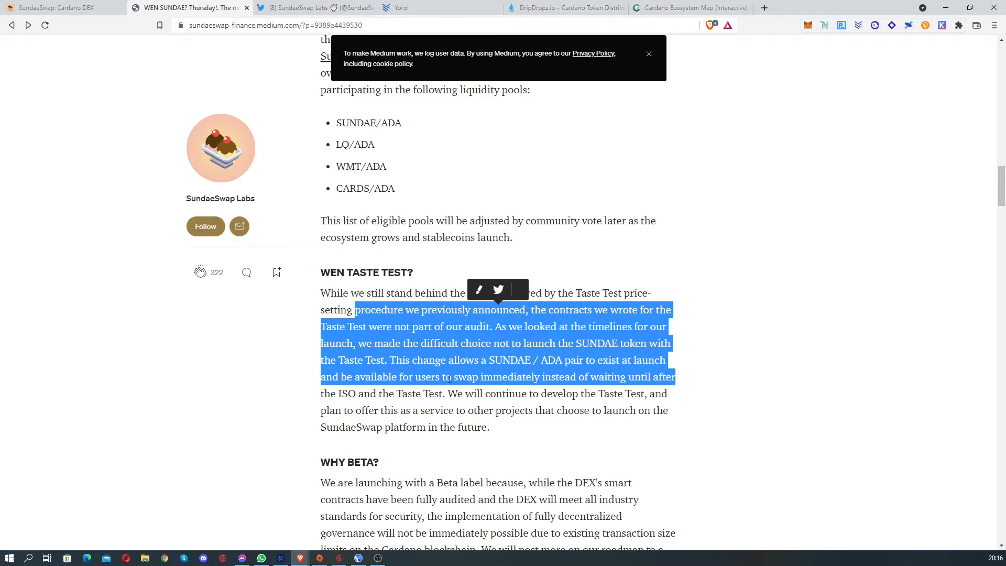
pyautogui.moveTo(687, 384)
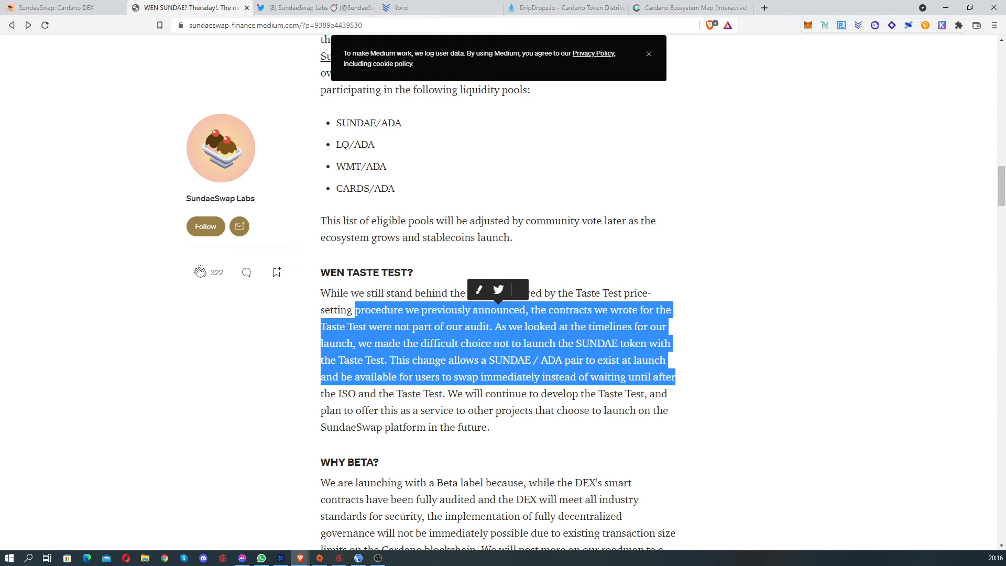
pyautogui.scroll(-3)
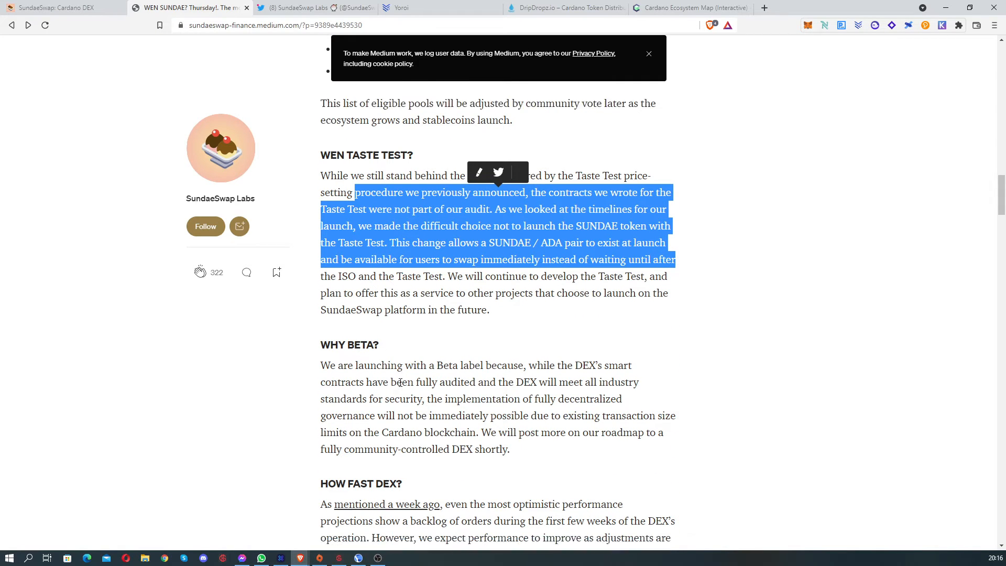
# Step: Read 'Why Beta?' and 'How Fast DEX?' to the sign-off, clear the highlight, and scroll back up
pyautogui.scroll(-3)
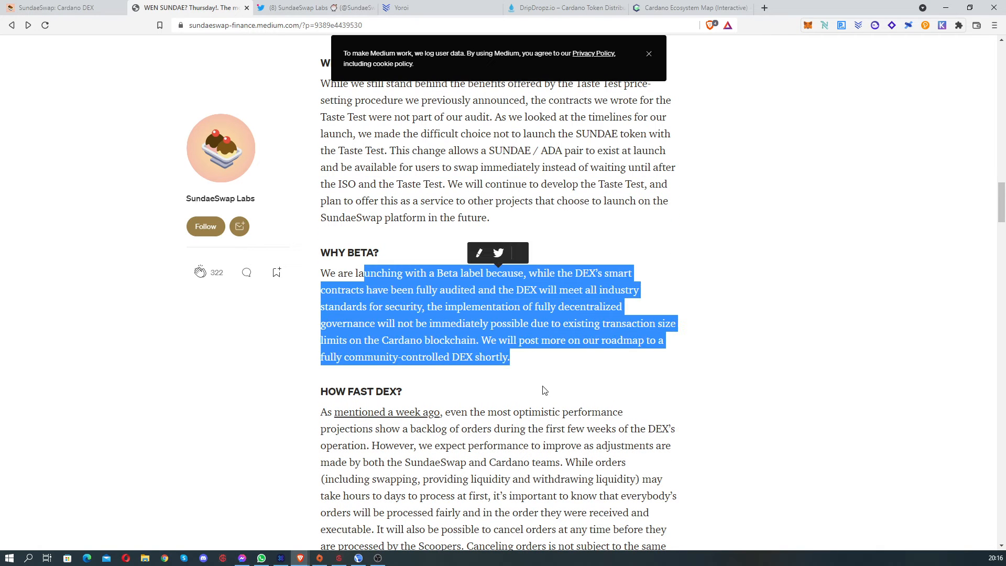
pyautogui.scroll(-3)
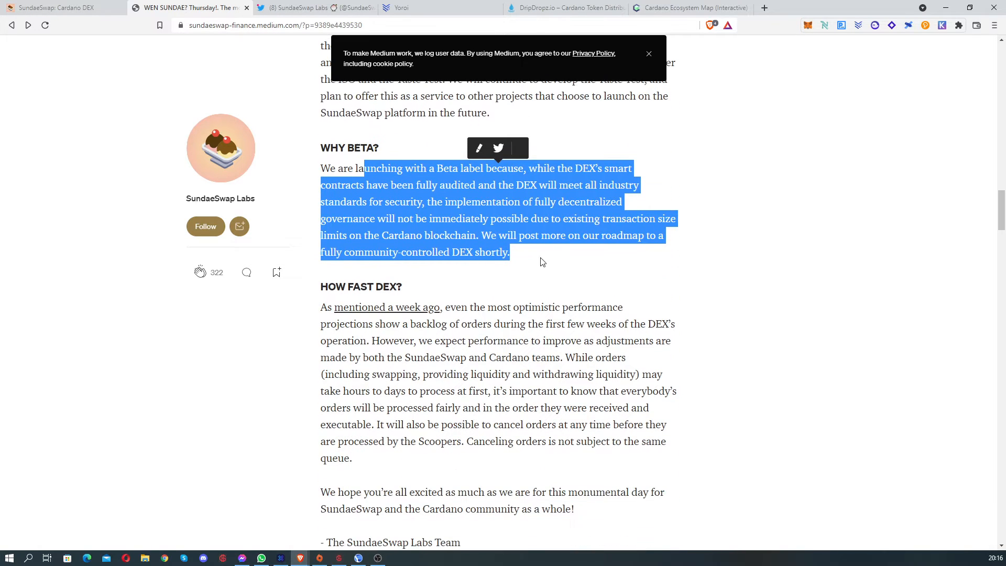
pyautogui.moveTo(429, 223)
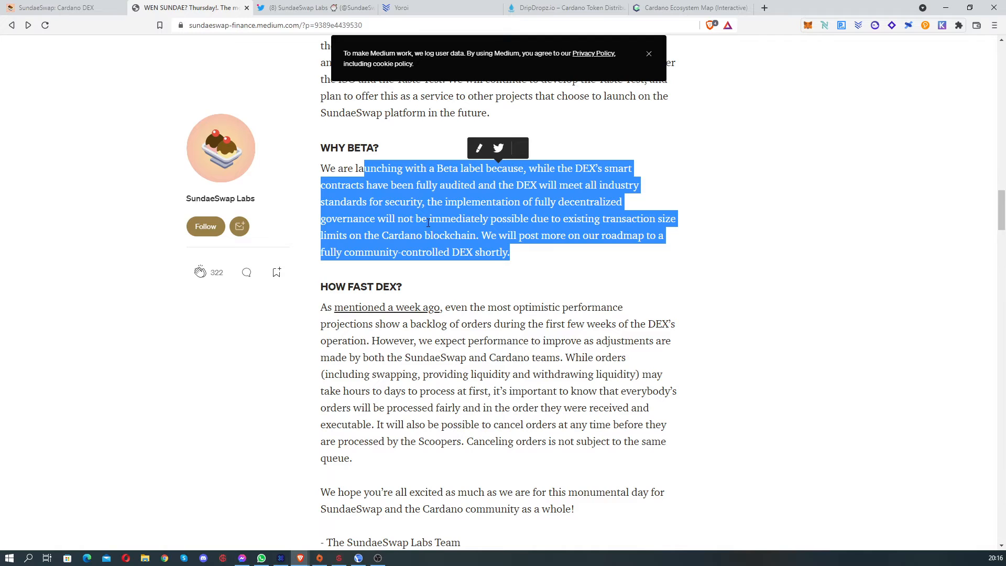
pyautogui.scroll(-3)
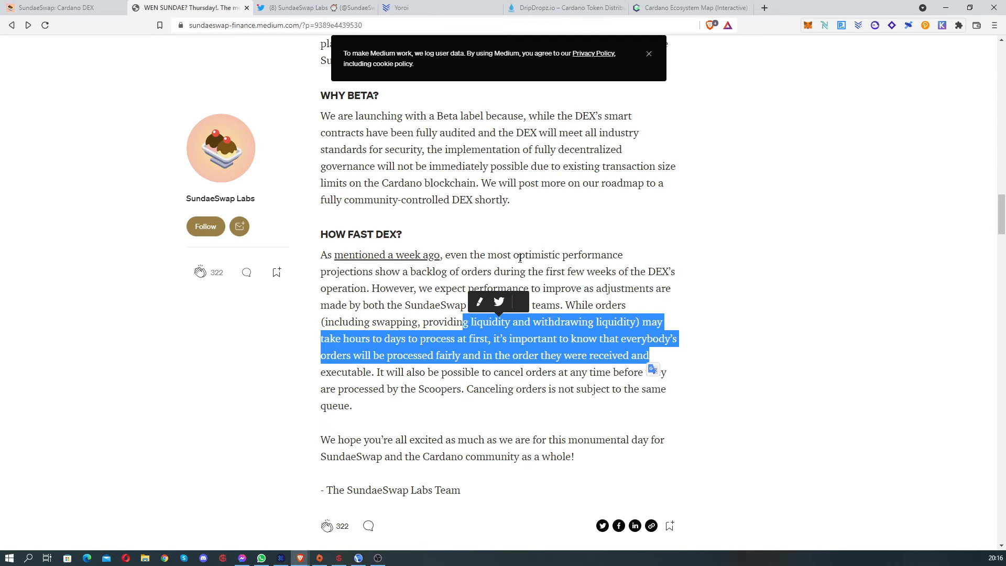
pyautogui.click(577, 283)
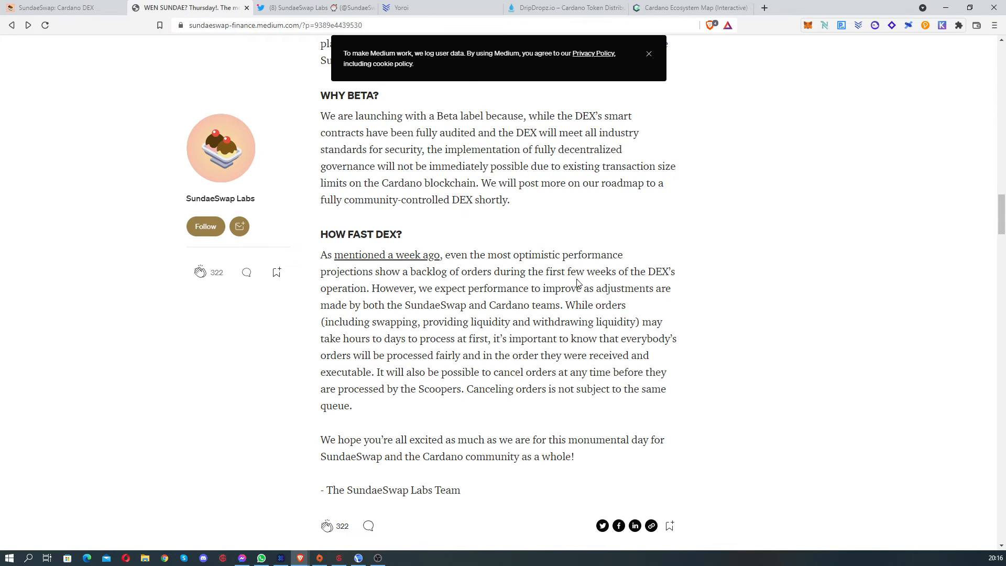
pyautogui.scroll(-3)
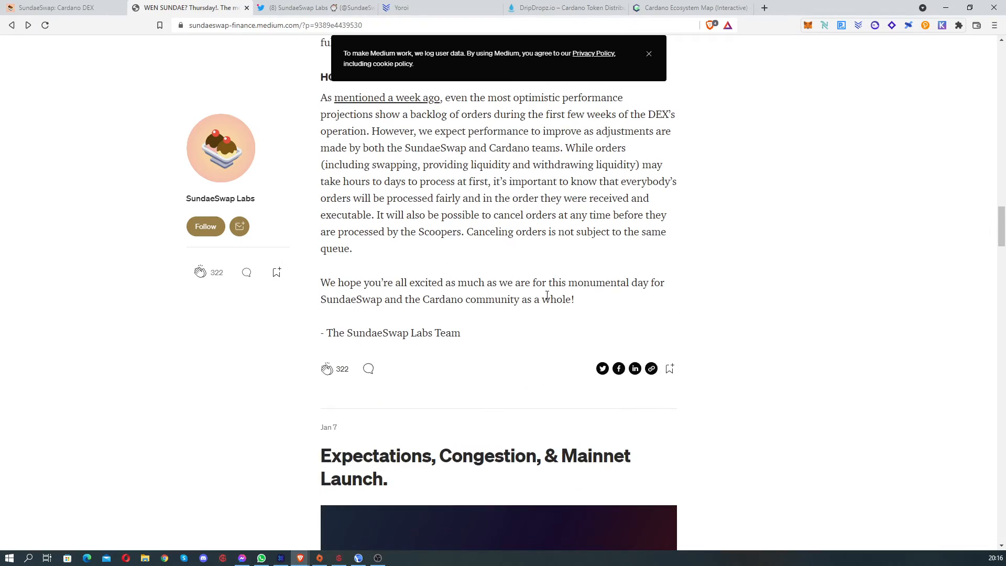
pyautogui.scroll(3)
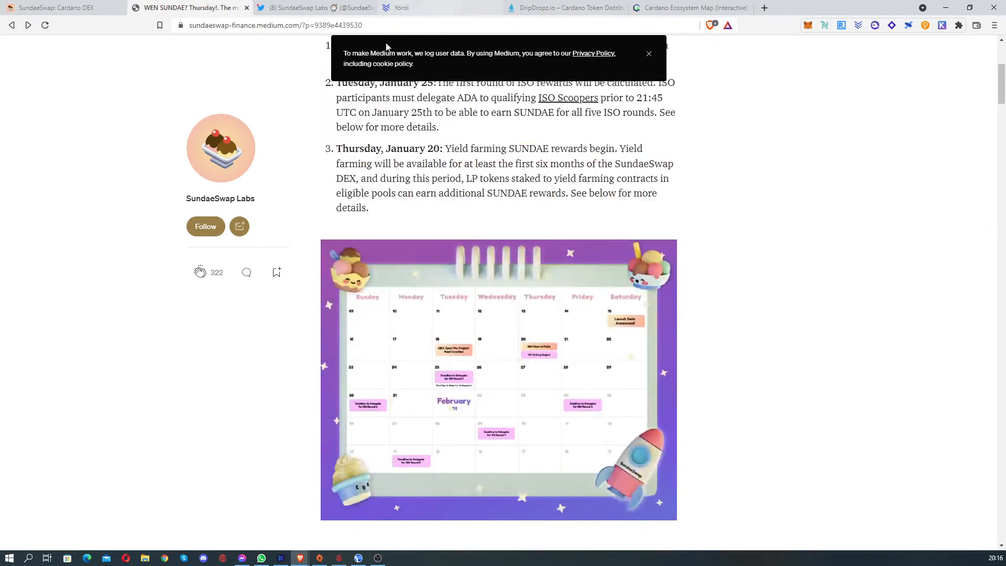
# Step: Browse DripDropz token projects, check Yoroi wallet assets, then return to SundaeSwap Labs' Twitter
pyautogui.click(565, 7)
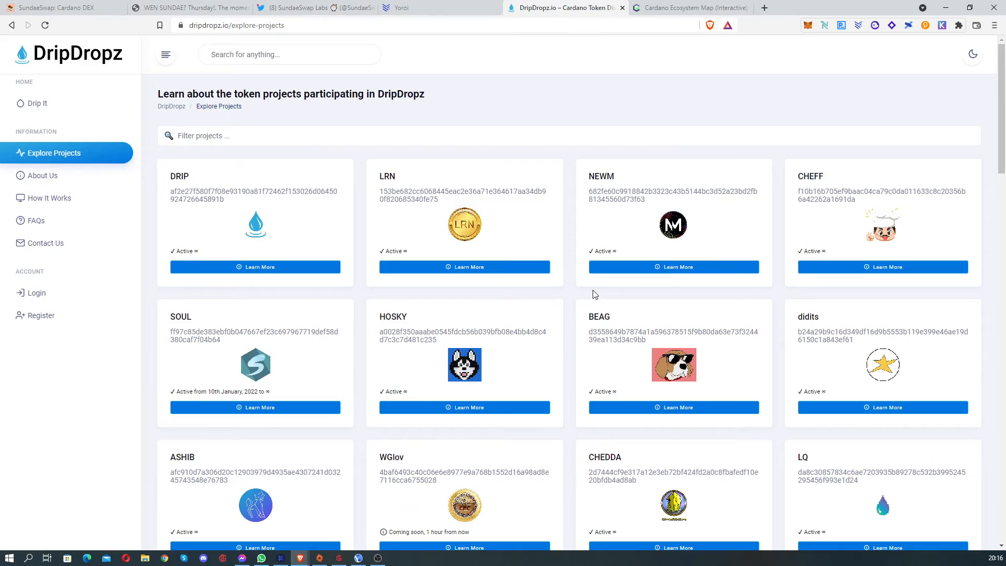
pyautogui.scroll(-3)
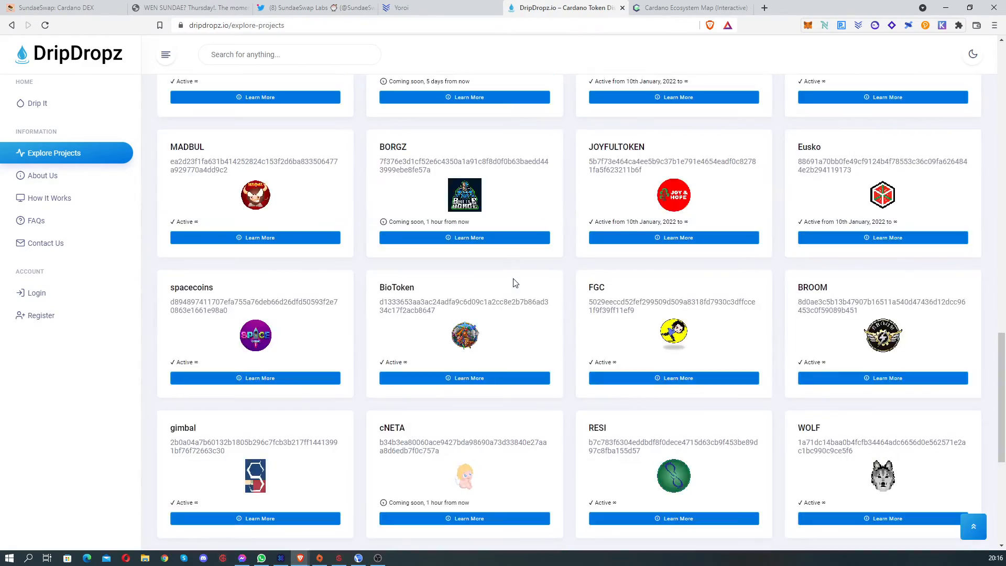
pyautogui.scroll(3)
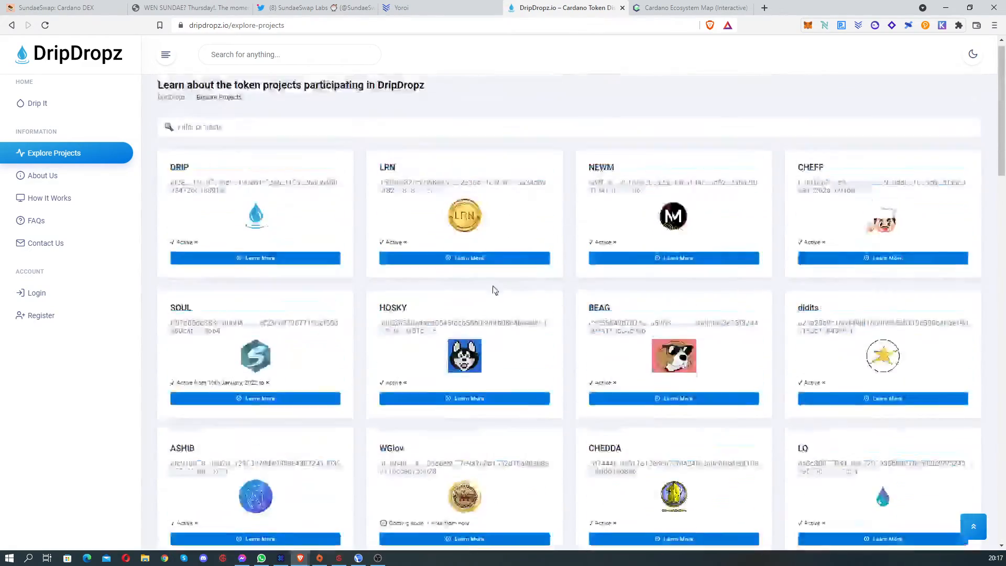
pyautogui.scroll(-3)
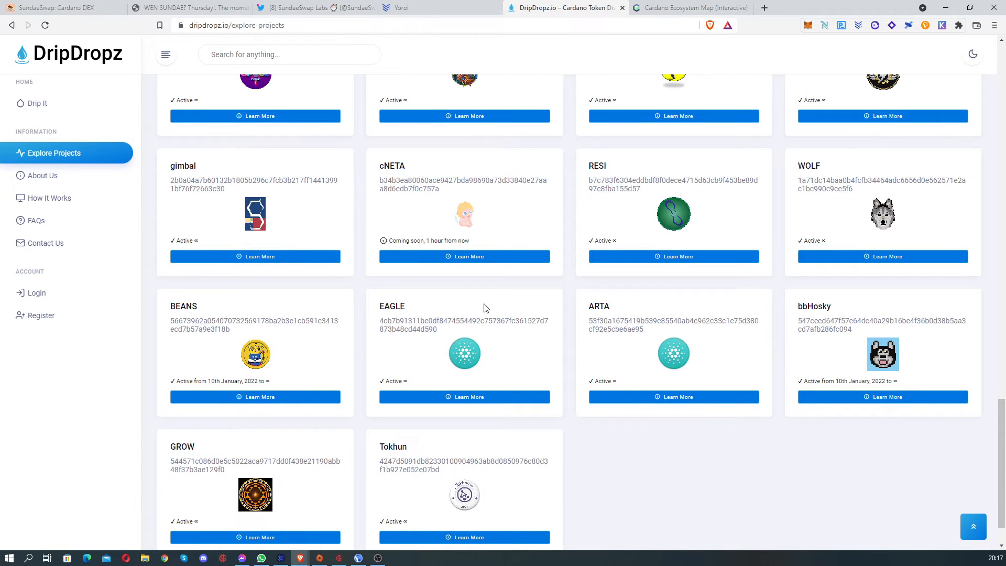
pyautogui.scroll(3)
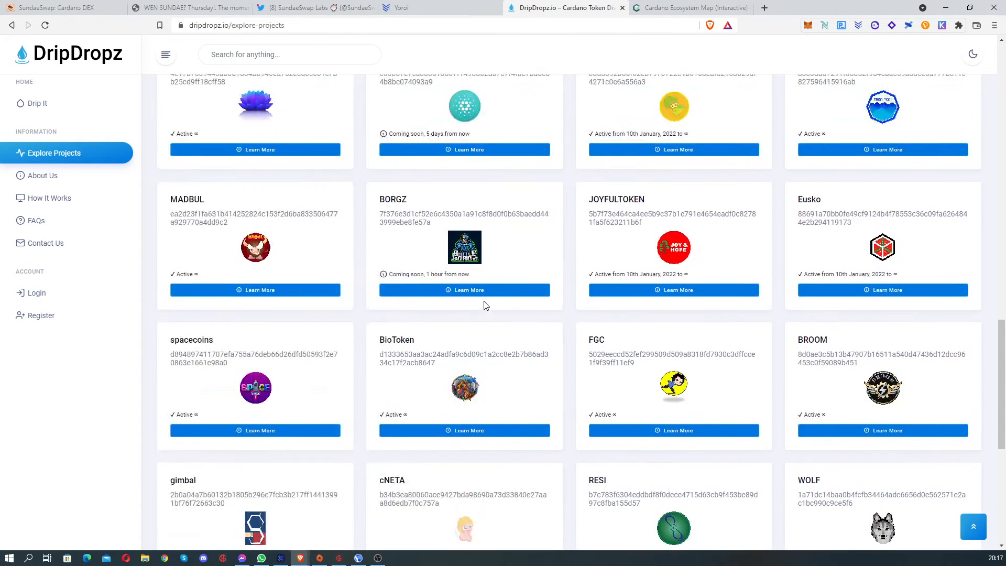
pyautogui.moveTo(449, 8)
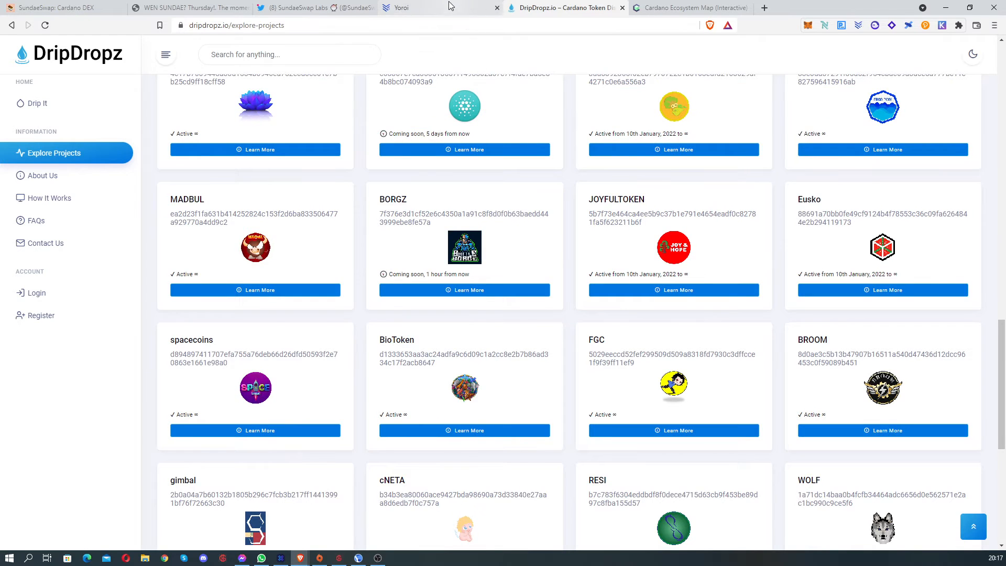
pyautogui.click(403, 8)
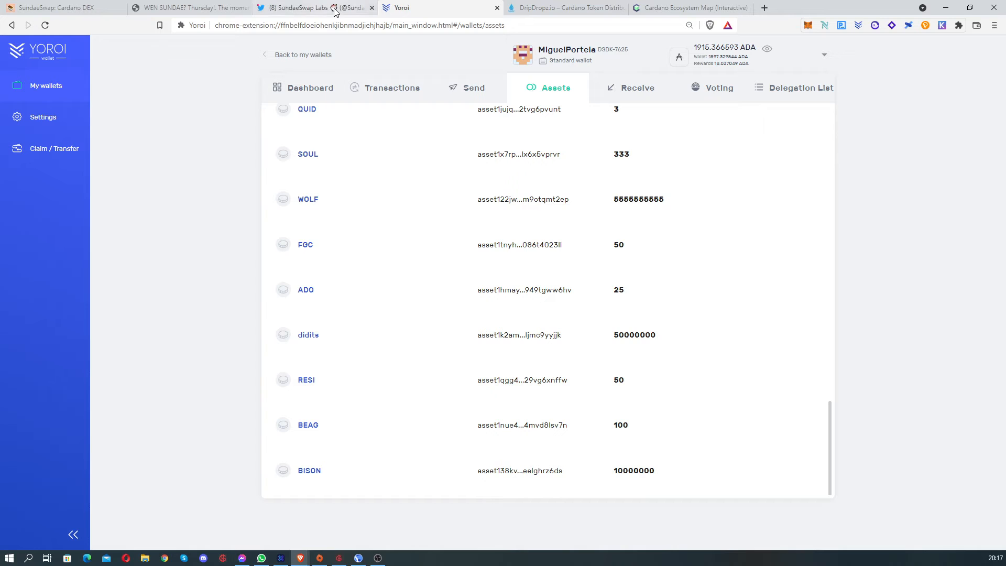
pyautogui.click(563, 8)
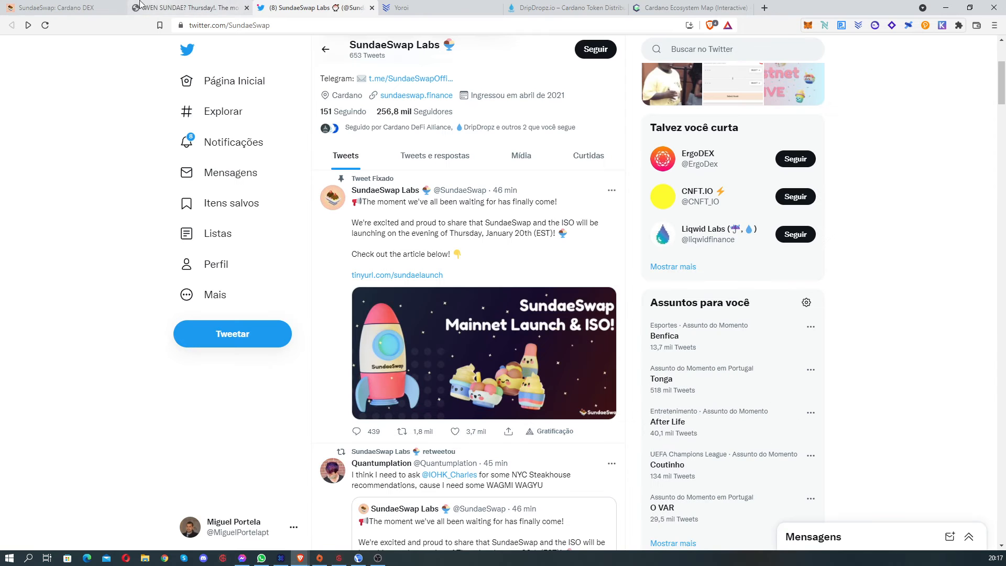
# Step: Return to the Medium launch article at its highlighted January 18th pool-creation sentence
pyautogui.click(58, 8)
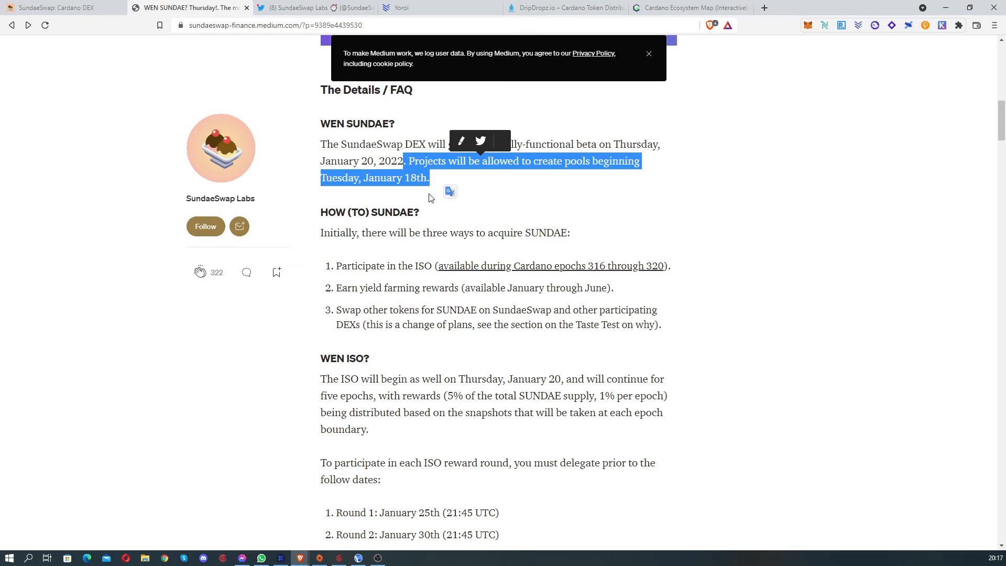
pyautogui.moveTo(781, 94)
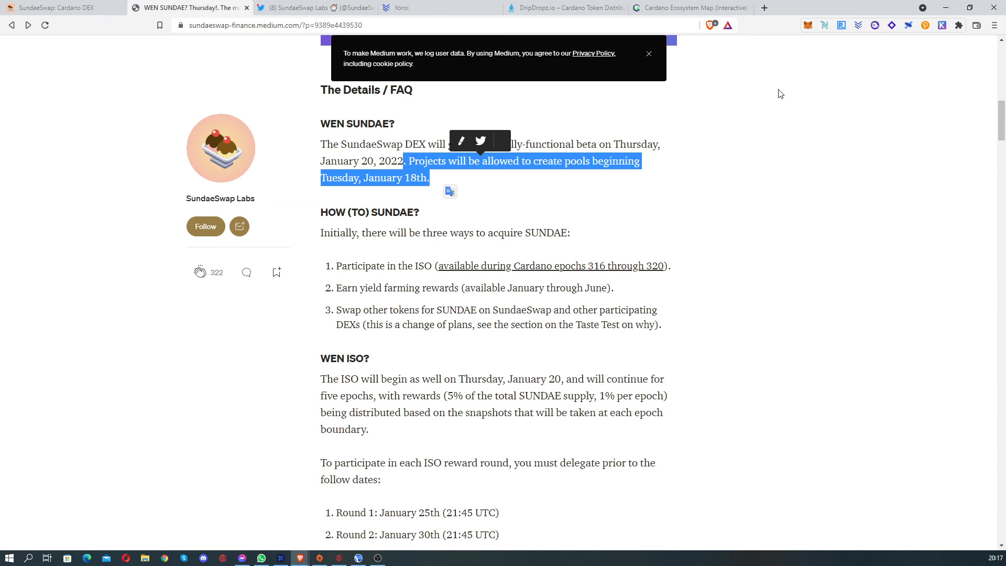
pyautogui.moveTo(789, 103)
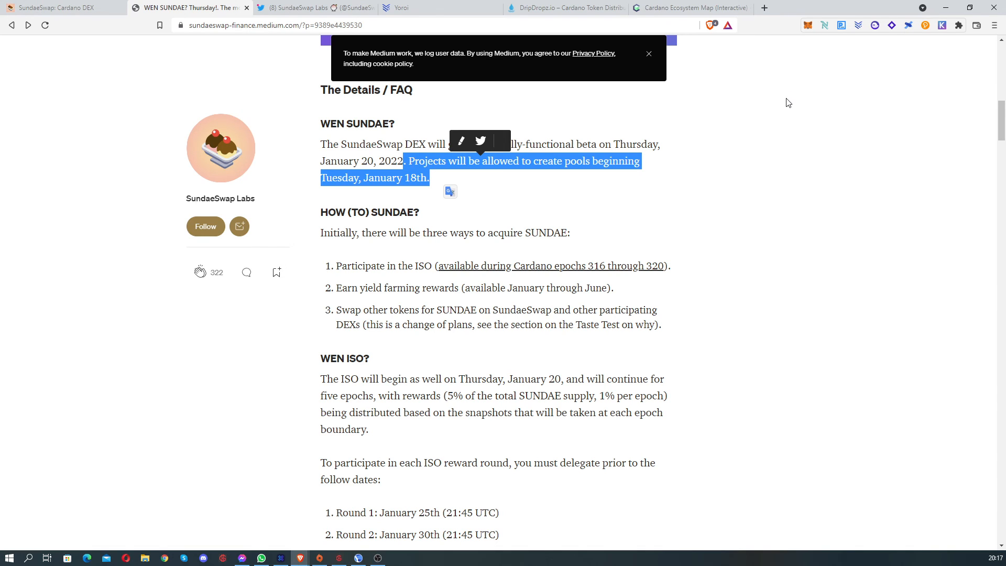
pyautogui.moveTo(691, 233)
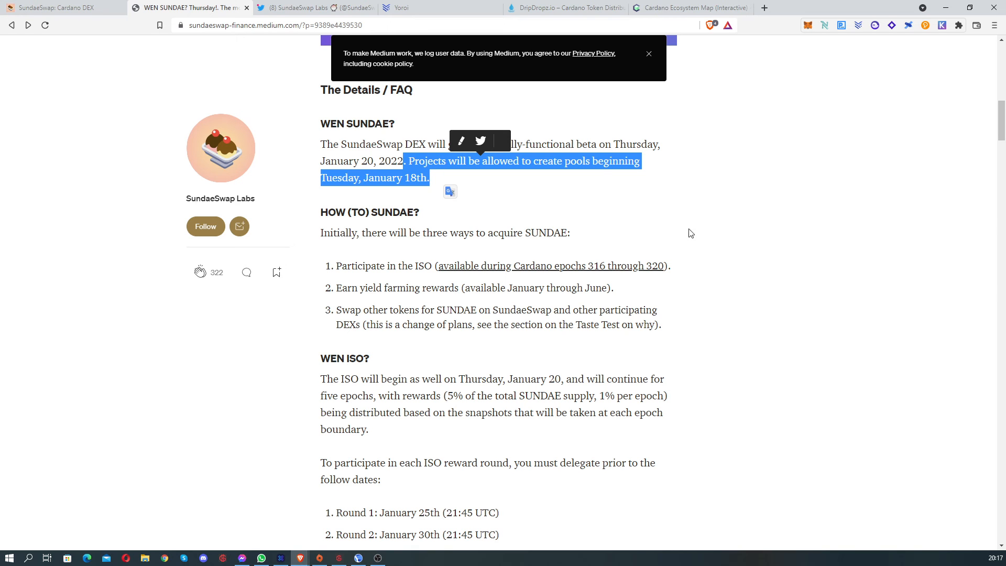
# Step: Return to the article's title and its Key Dates and Takeaways list
pyautogui.scroll(3)
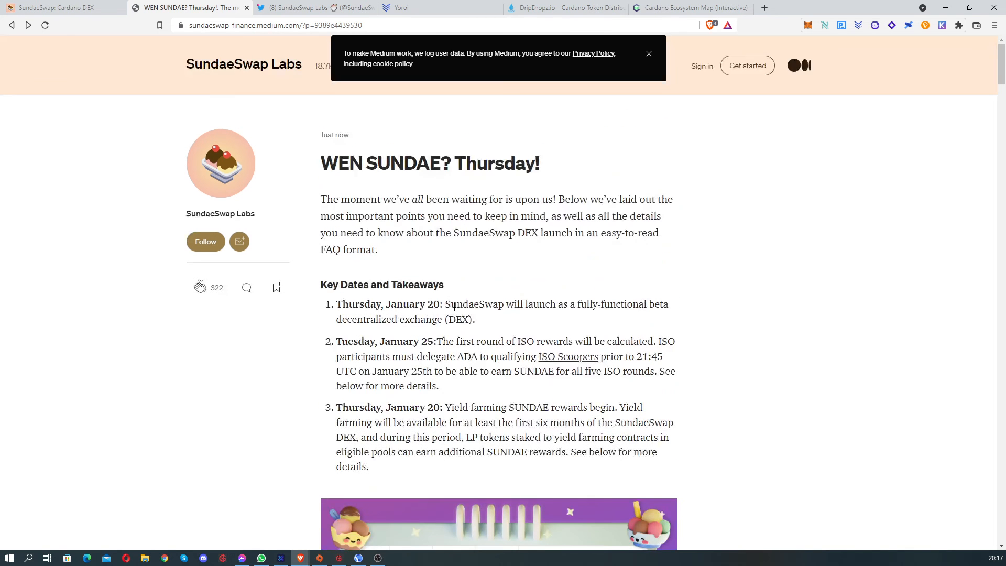